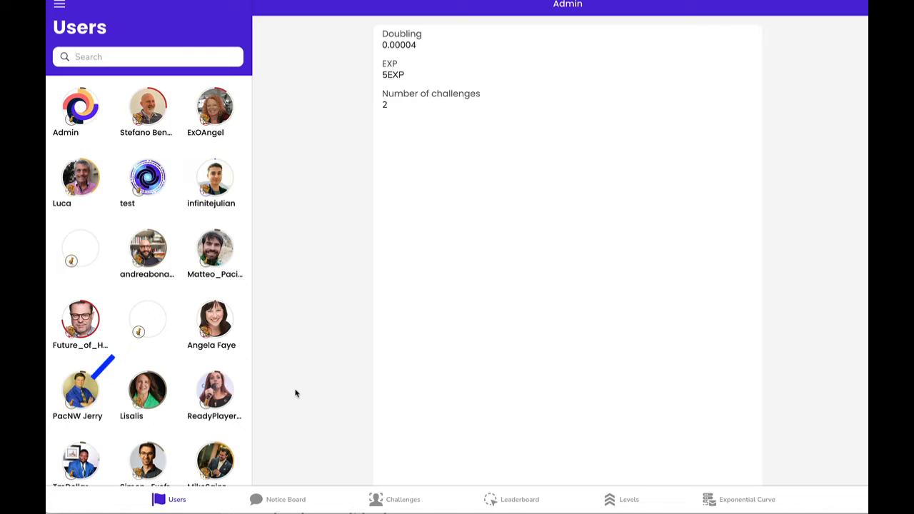
Switch to the Challenges tab to reach the 'Proposed a new project on Swae' challenge.
click(376, 499)
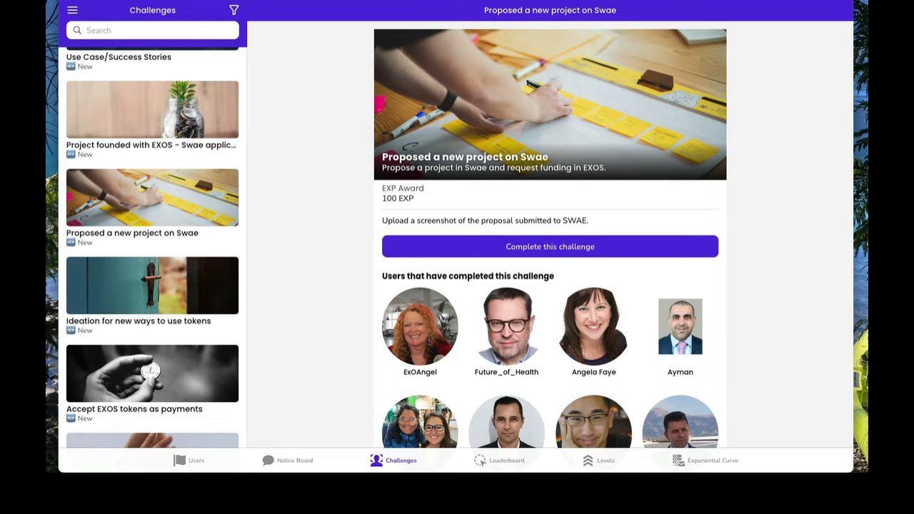
mouse_move(281, 199)
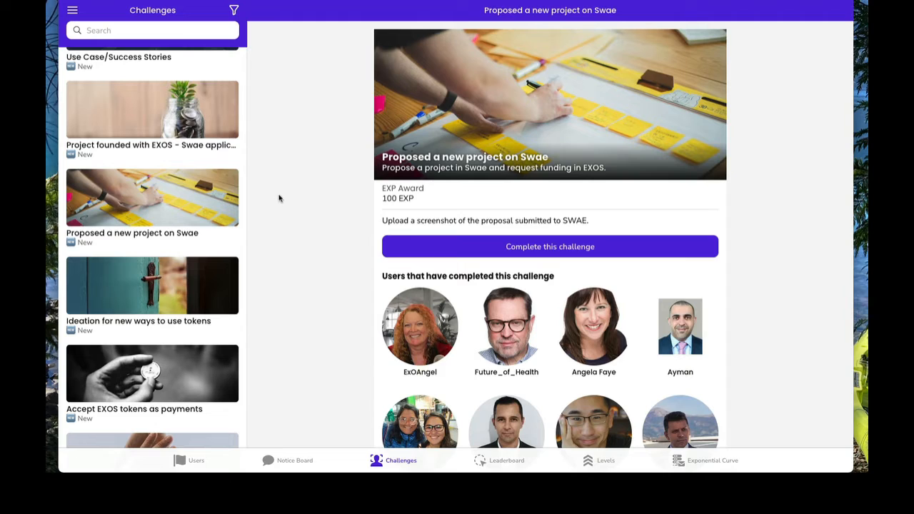
mouse_move(755, 224)
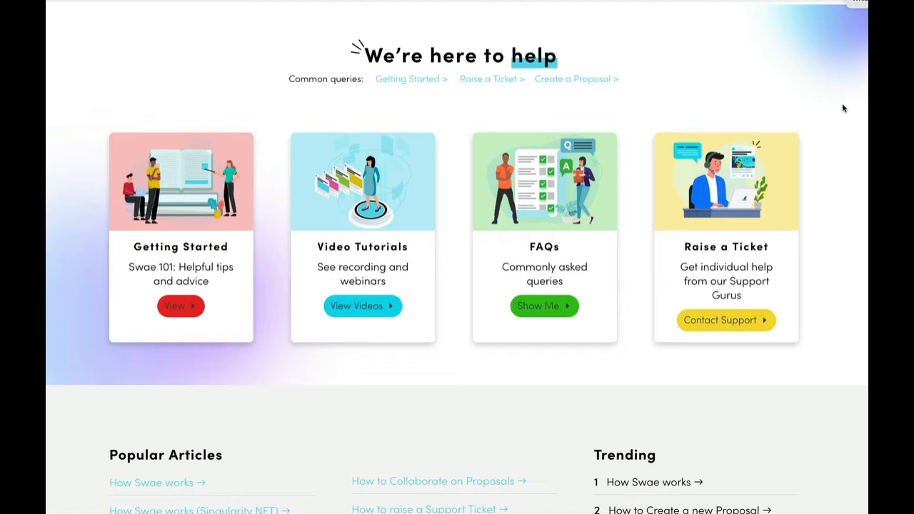
mouse_move(74, 150)
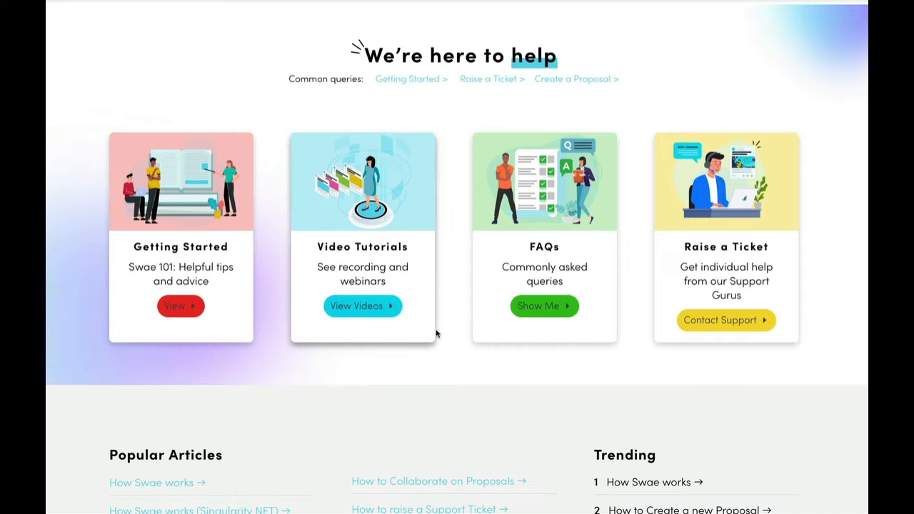
mouse_move(454, 371)
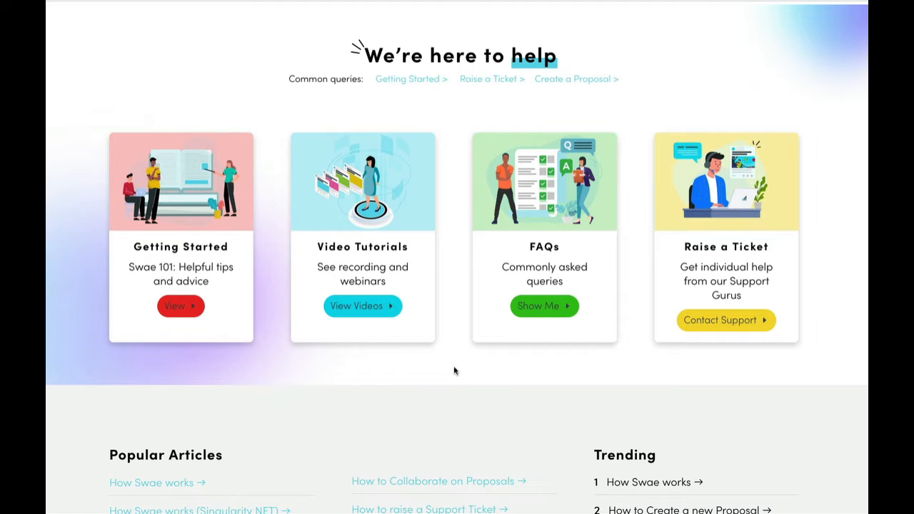
mouse_move(451, 368)
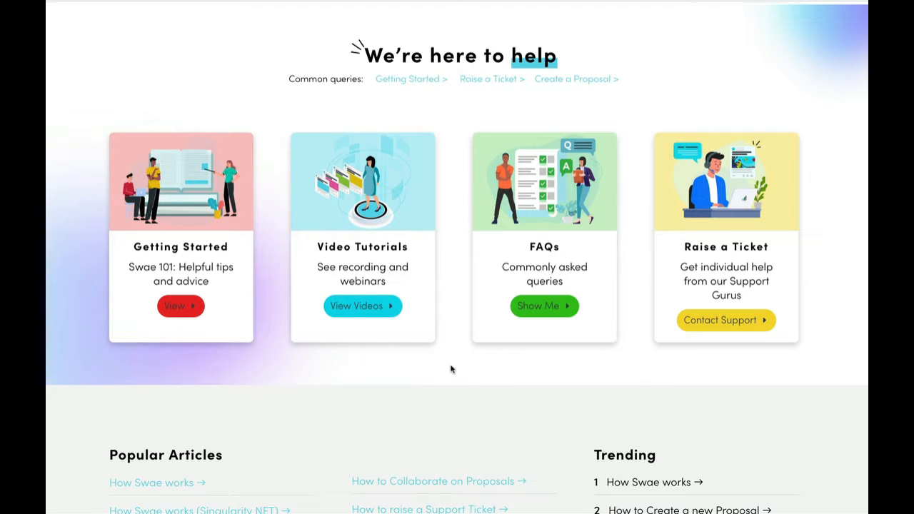
Scroll the Swae help centre past Popular Articles and Video Tutorials to 'How Swae works'.
scroll(down, 3)
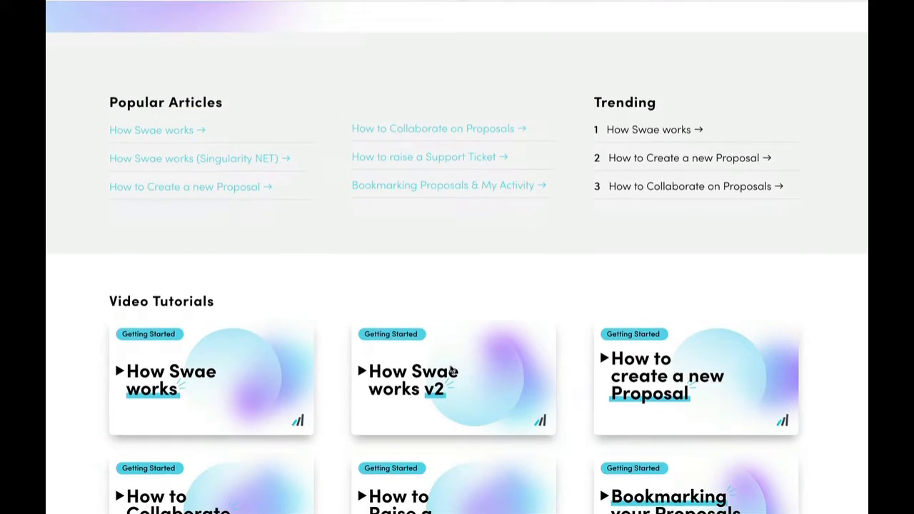
scroll(down, 3)
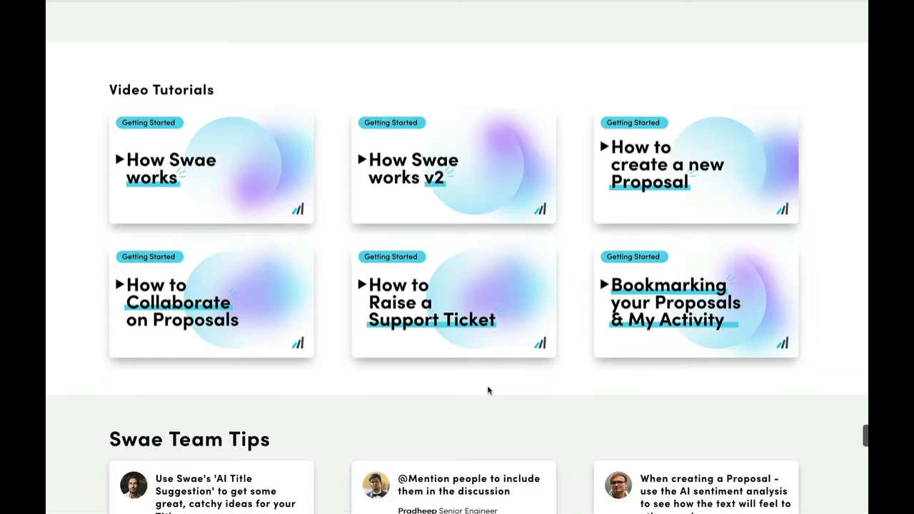
scroll(down, 3)
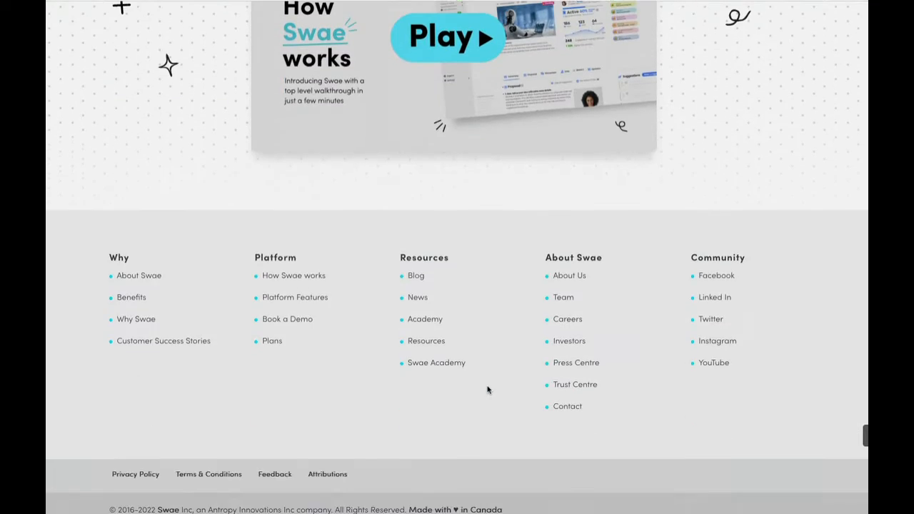
scroll(up, 3)
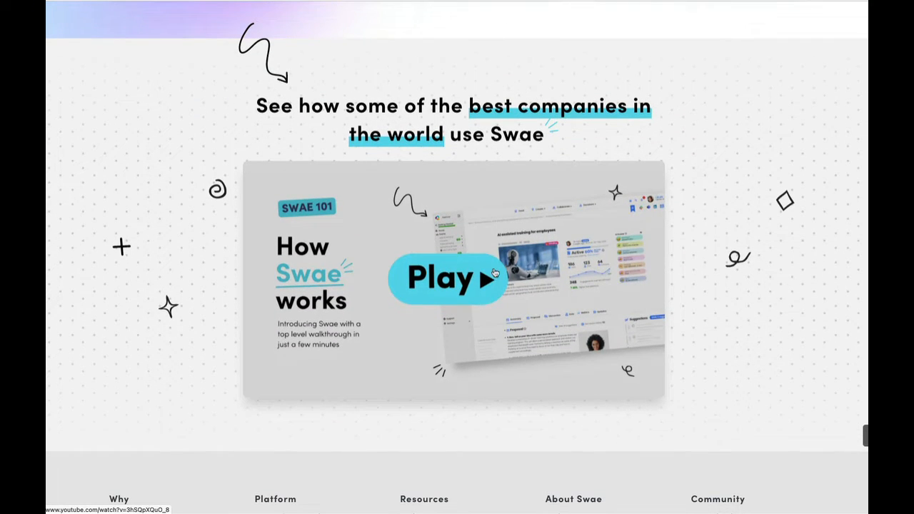
mouse_move(451, 263)
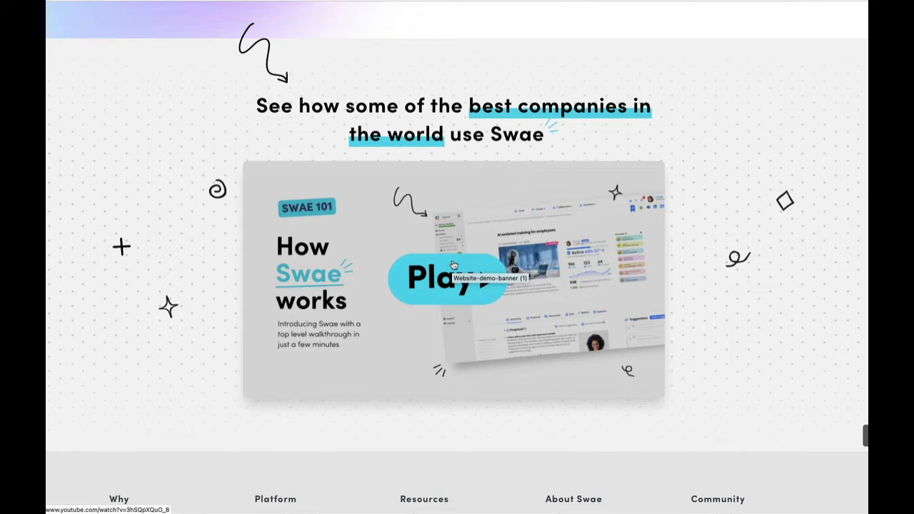
mouse_move(331, 309)
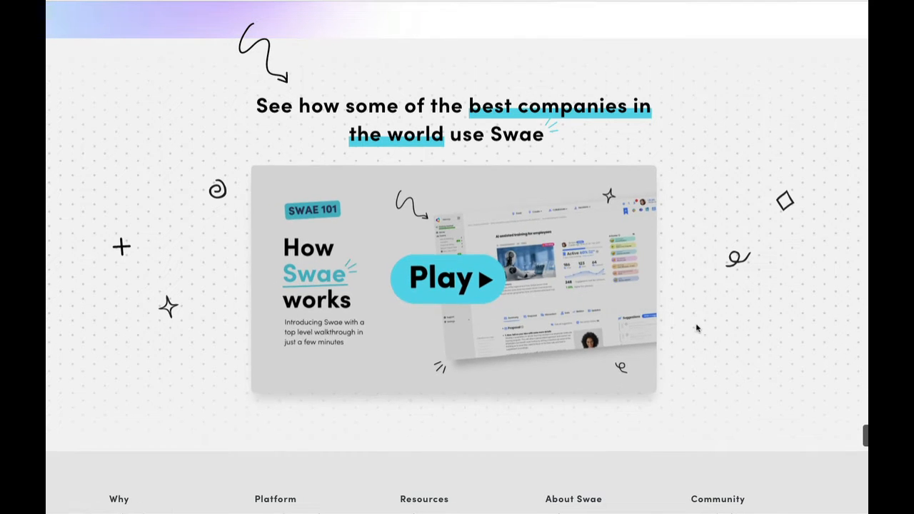
mouse_move(152, 253)
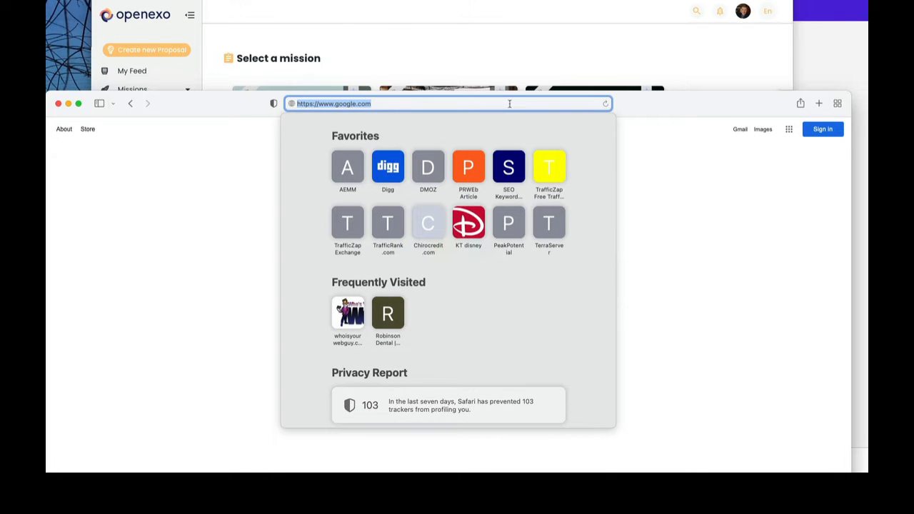
Enter swae.io in Safari's address bar to load the Swae website.
text(swae)
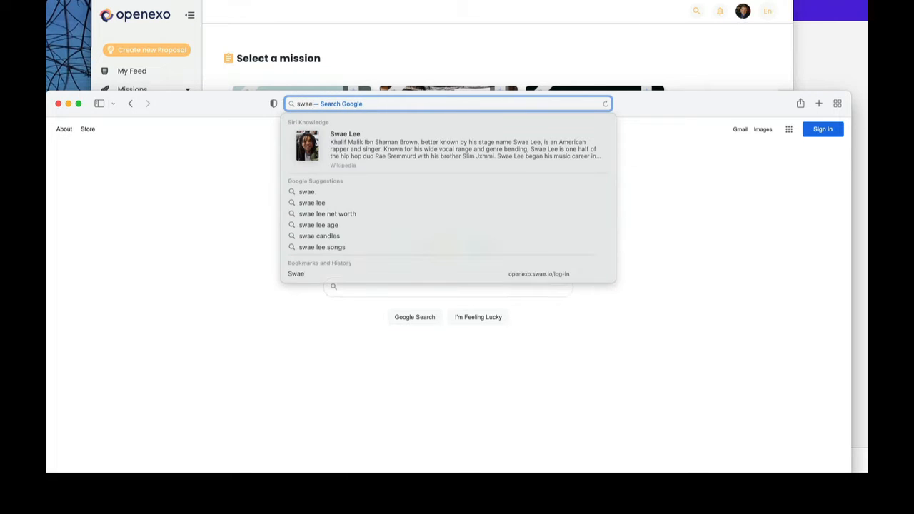
text(swae.io)
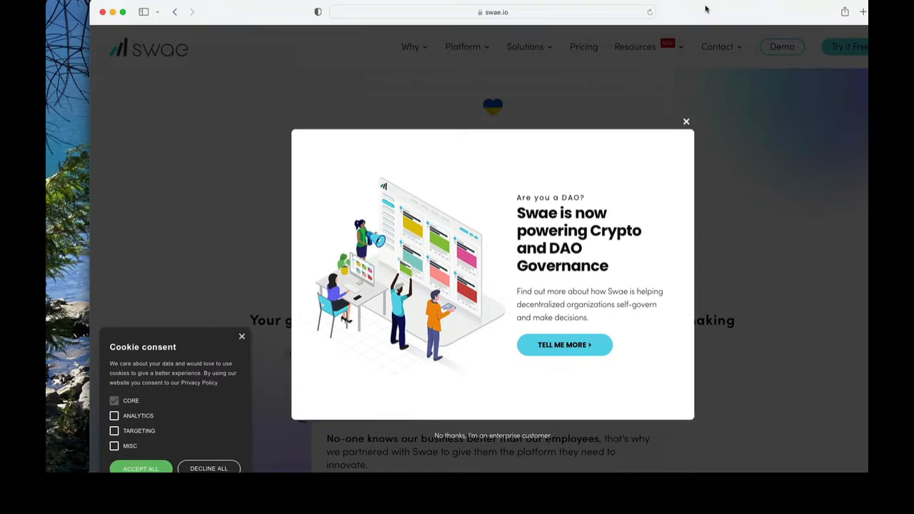
Close the crypto/DAO governance popup and decline all optional cookies.
click(686, 121)
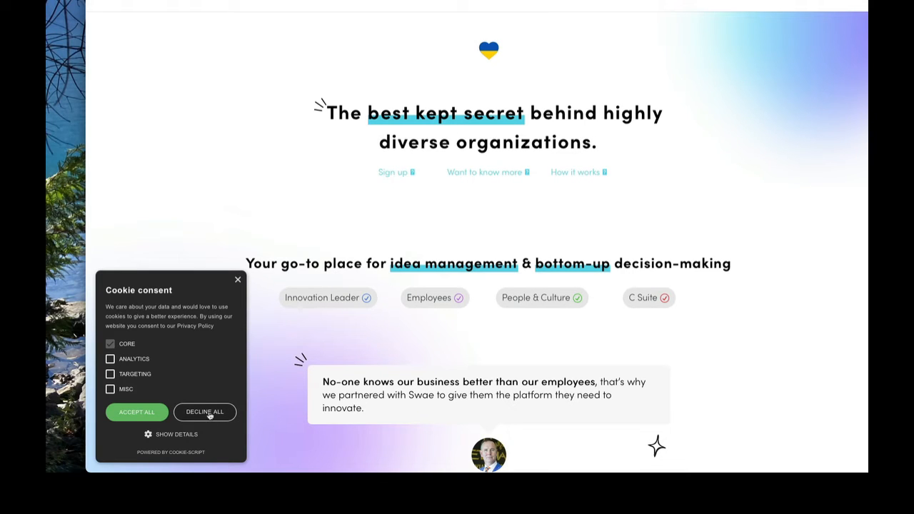
click(204, 412)
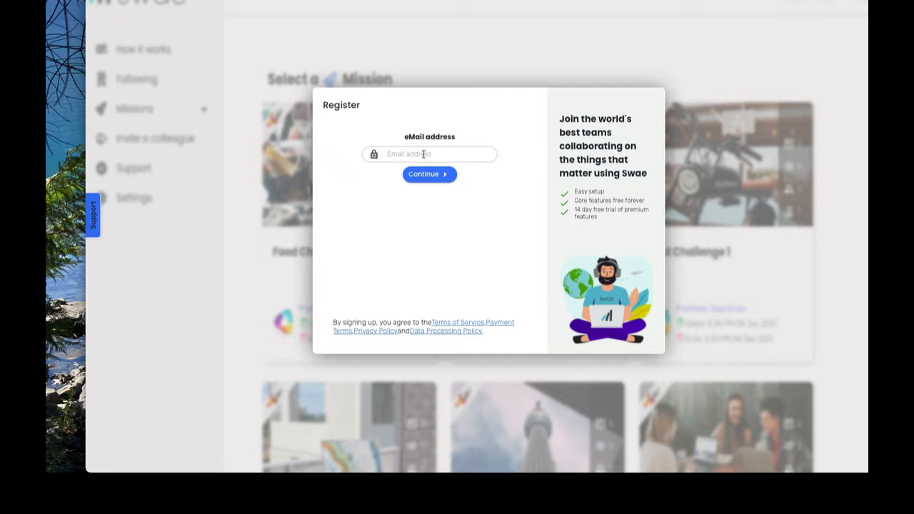
Enter the sign-up email, accept marketing communications, and continue past password and profile steps.
click(429, 173)
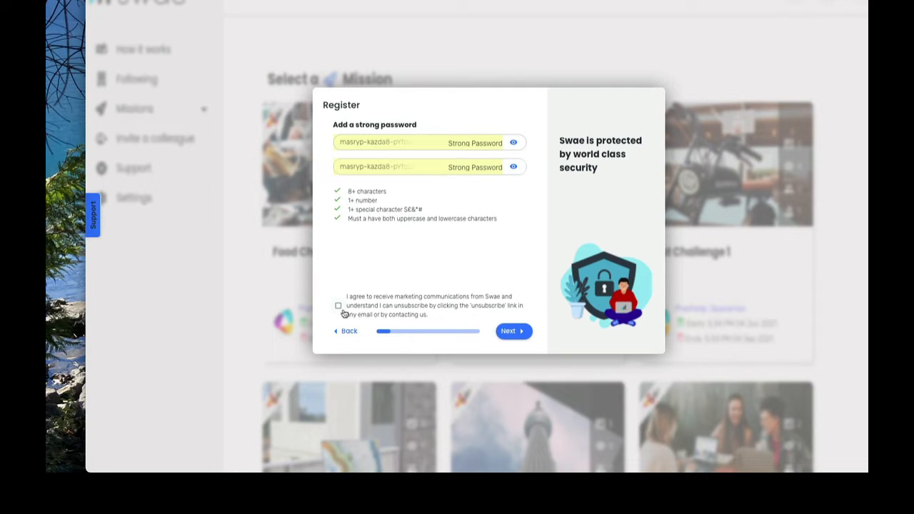
click(337, 306)
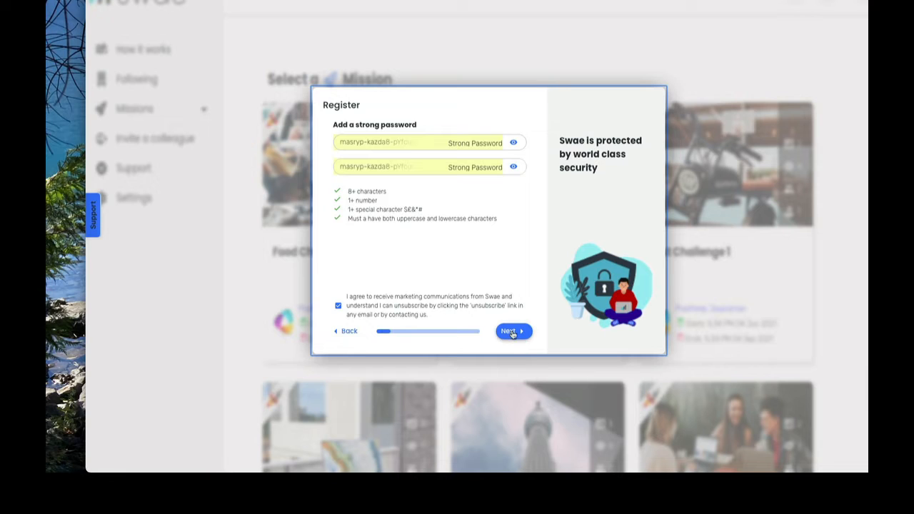
click(509, 330)
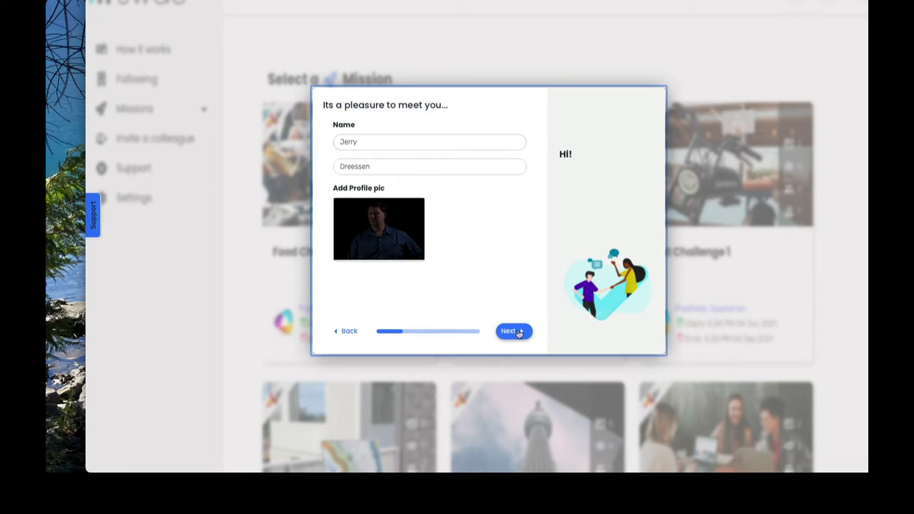
click(512, 330)
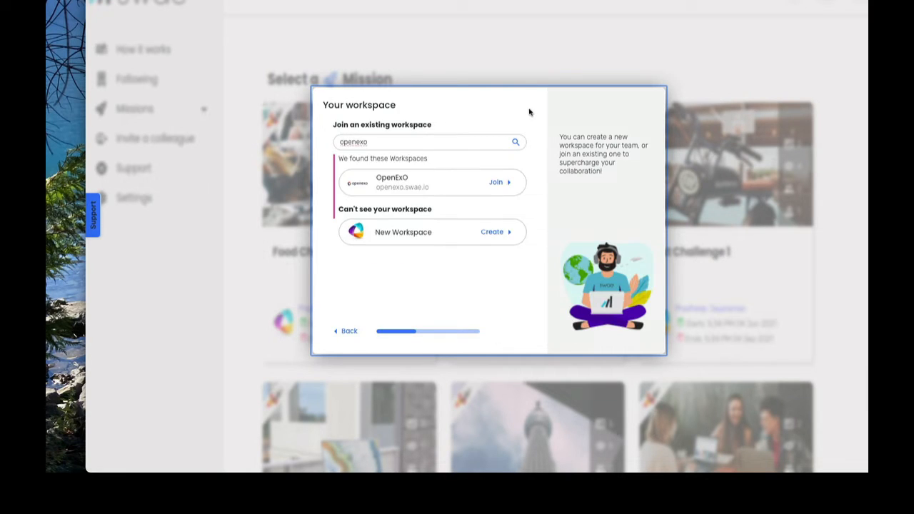
mouse_move(446, 193)
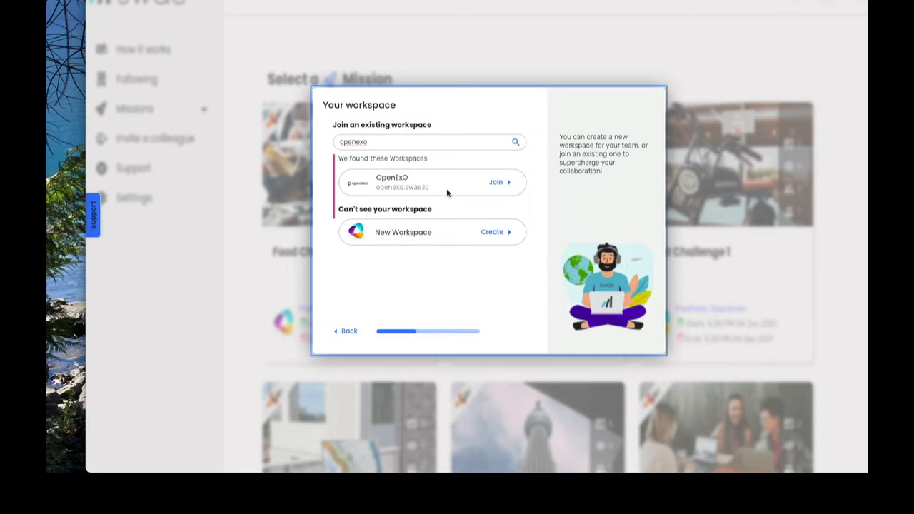
mouse_move(473, 234)
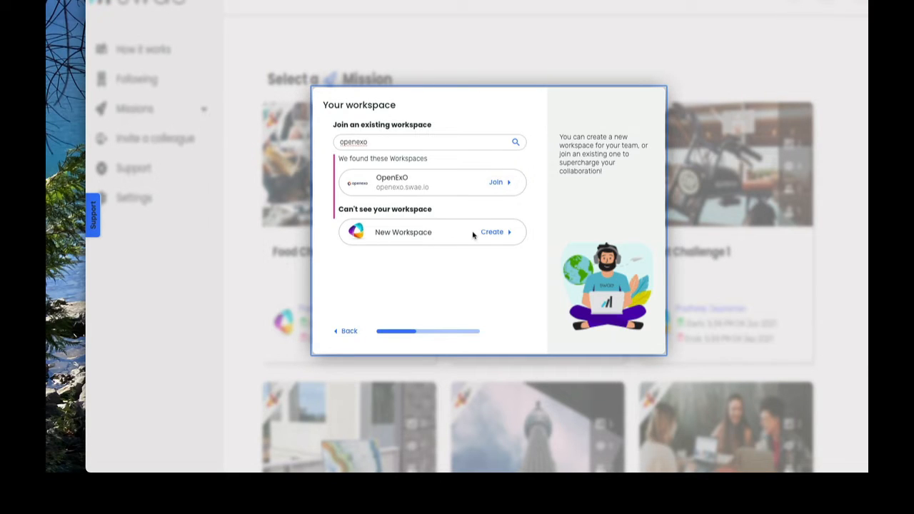
mouse_move(499, 183)
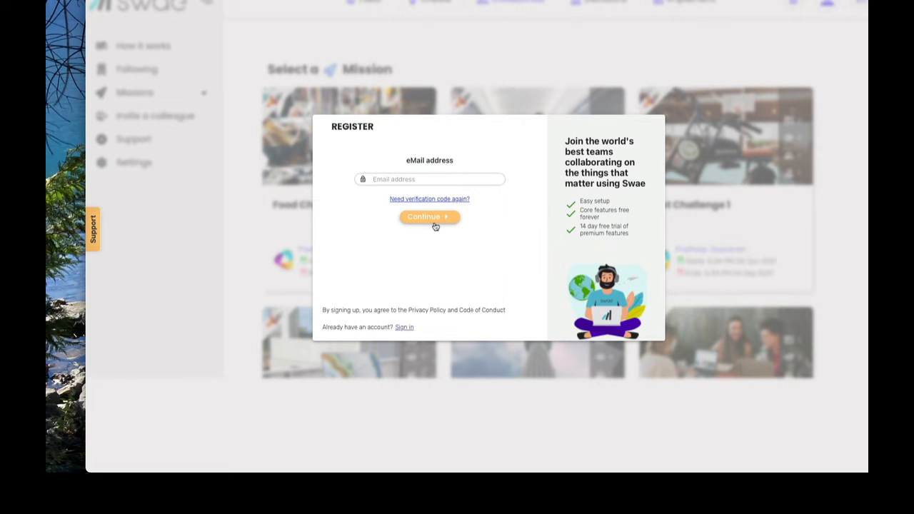
mouse_move(458, 251)
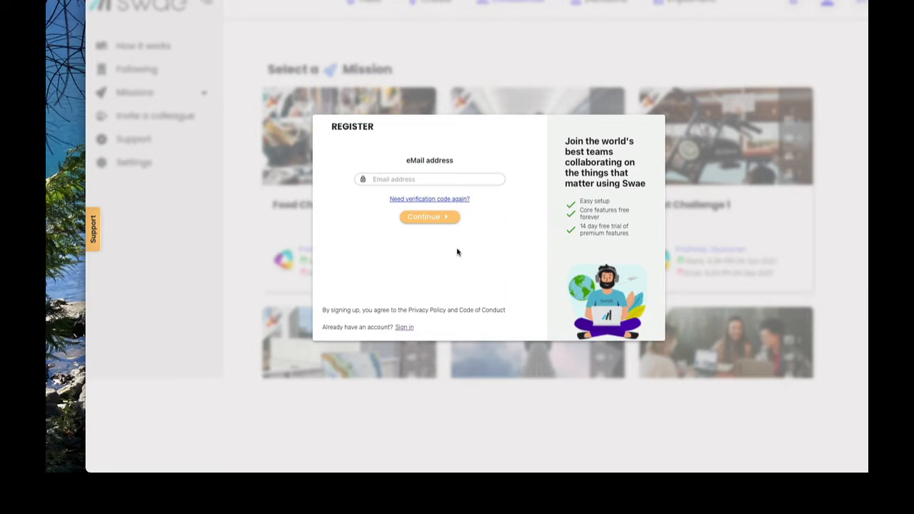
mouse_move(459, 249)
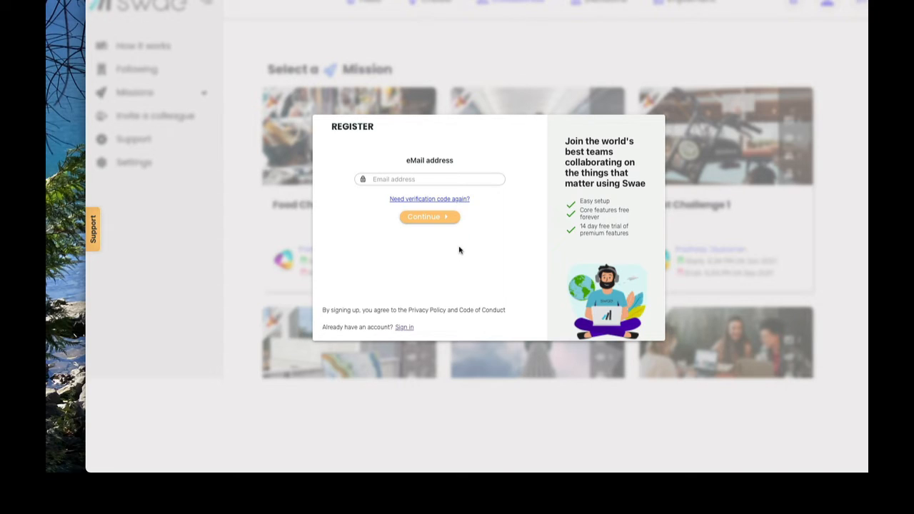
mouse_move(466, 249)
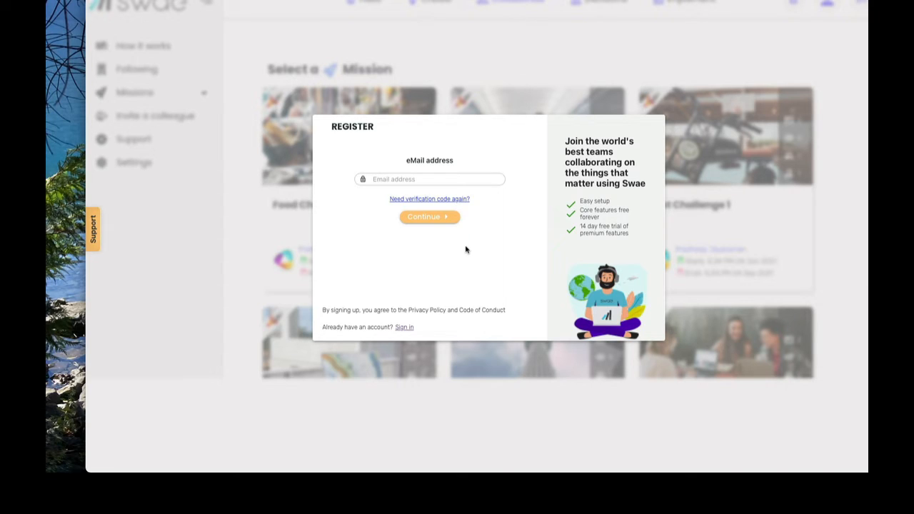
mouse_move(470, 250)
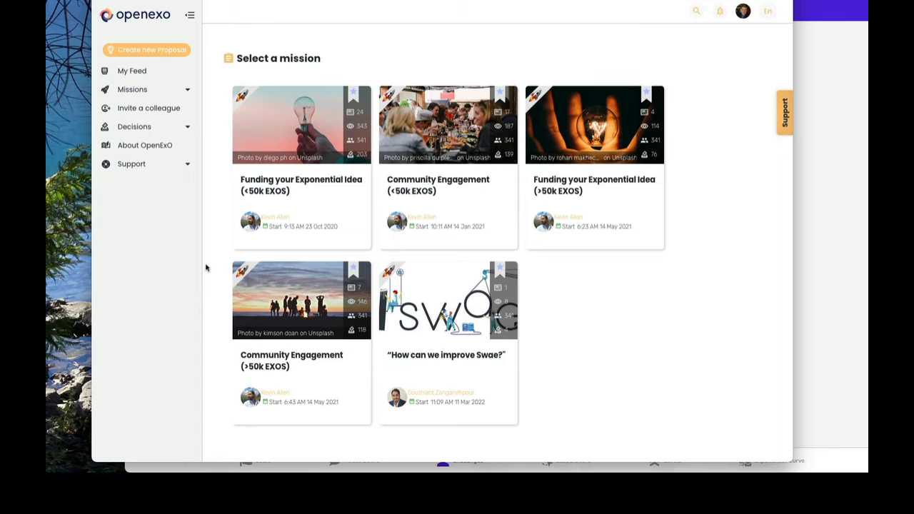
mouse_move(253, 110)
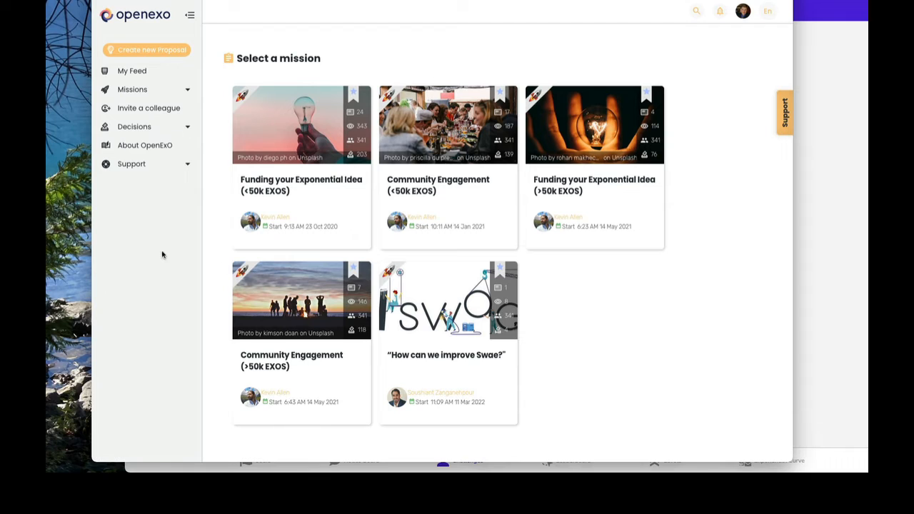
mouse_move(583, 187)
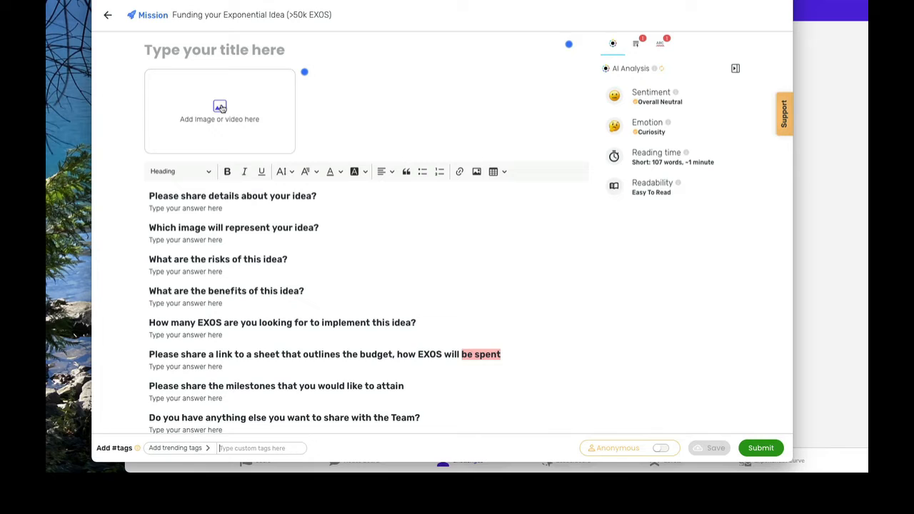
Search Mission Media for classroom photos and save the schoolchildren photo as the proposal image.
click(219, 110)
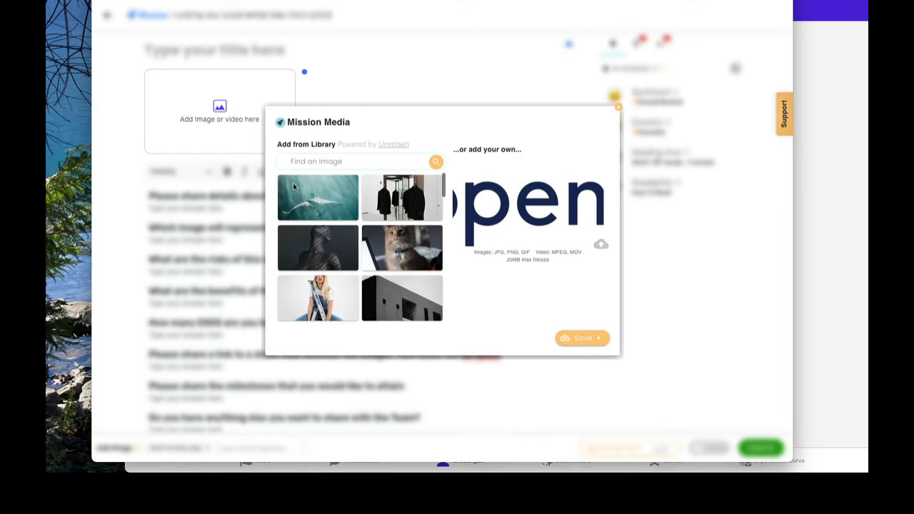
scroll(down, 3)
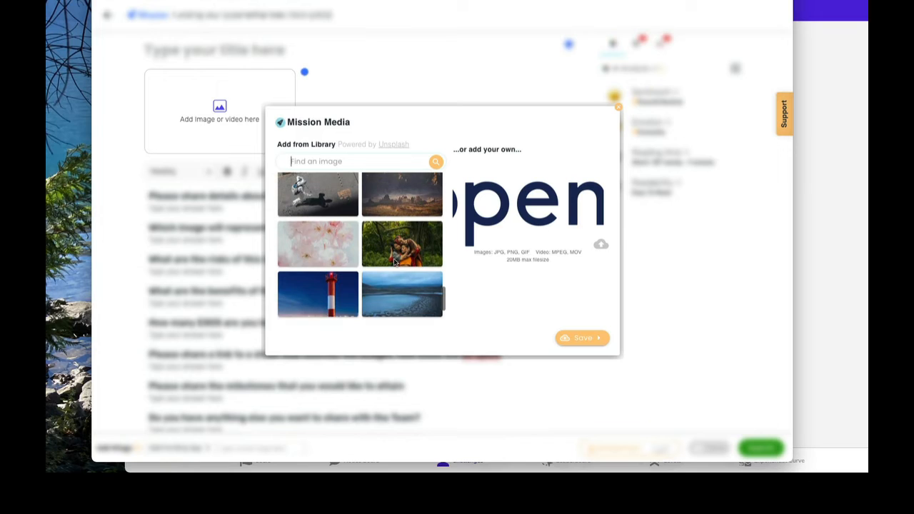
scroll(down, 3)
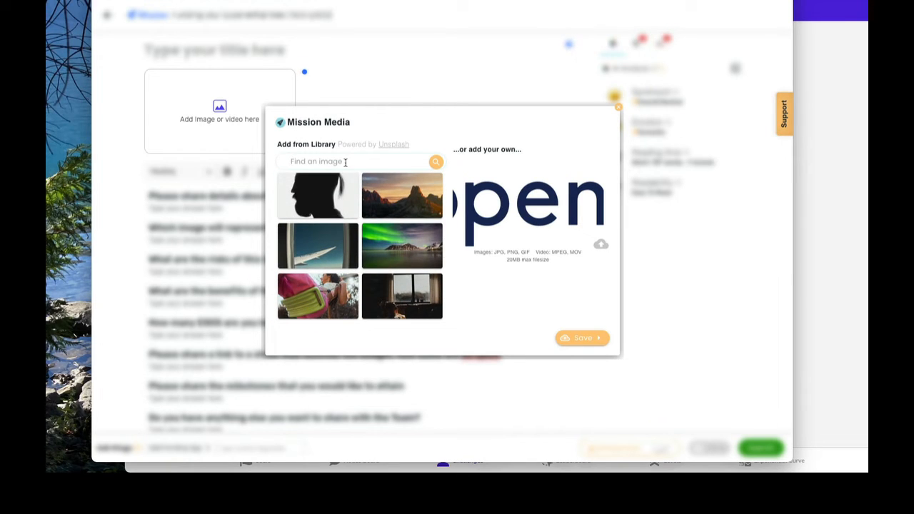
text(classroom)
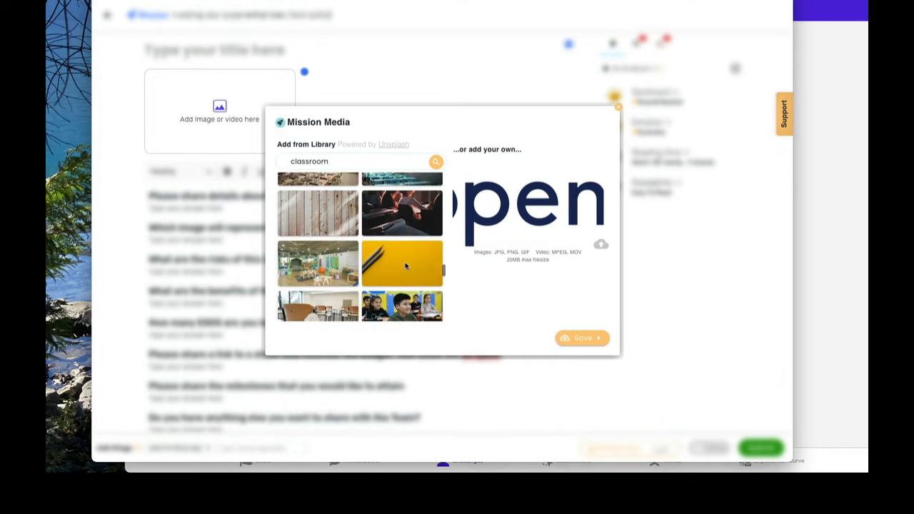
scroll(down, 3)
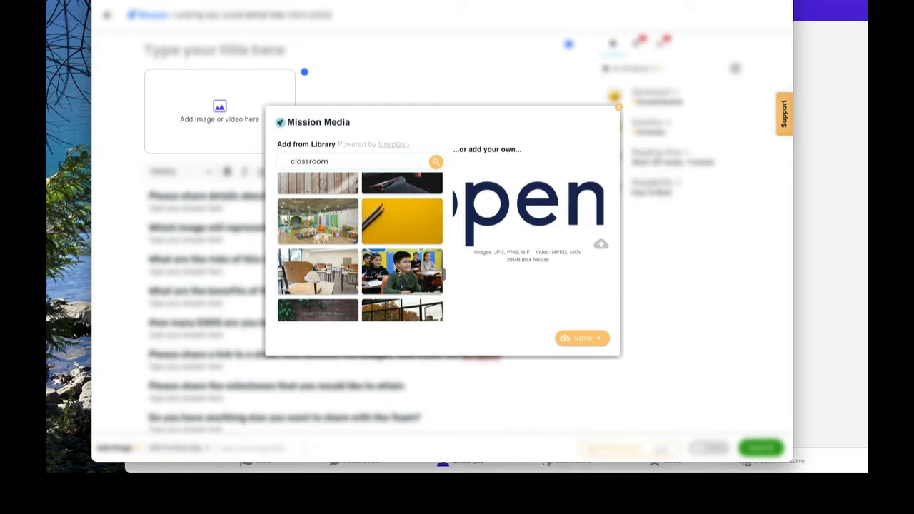
click(401, 272)
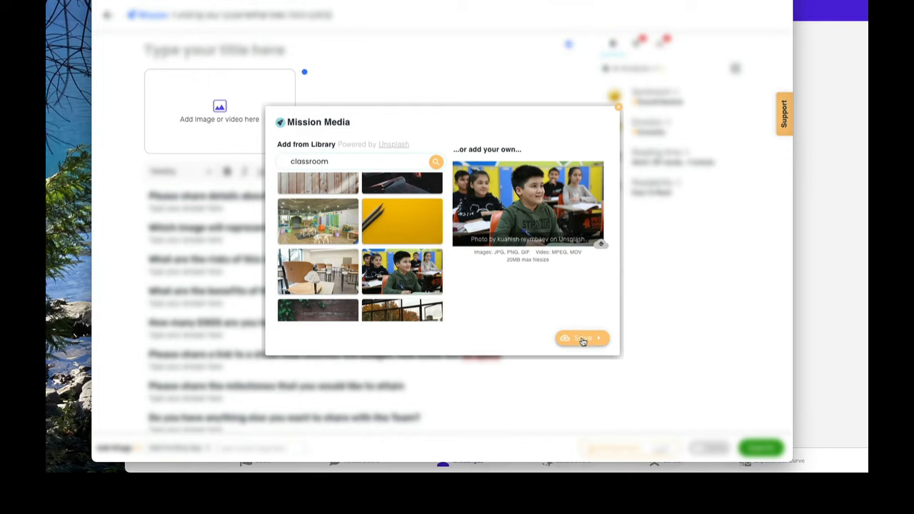
click(582, 337)
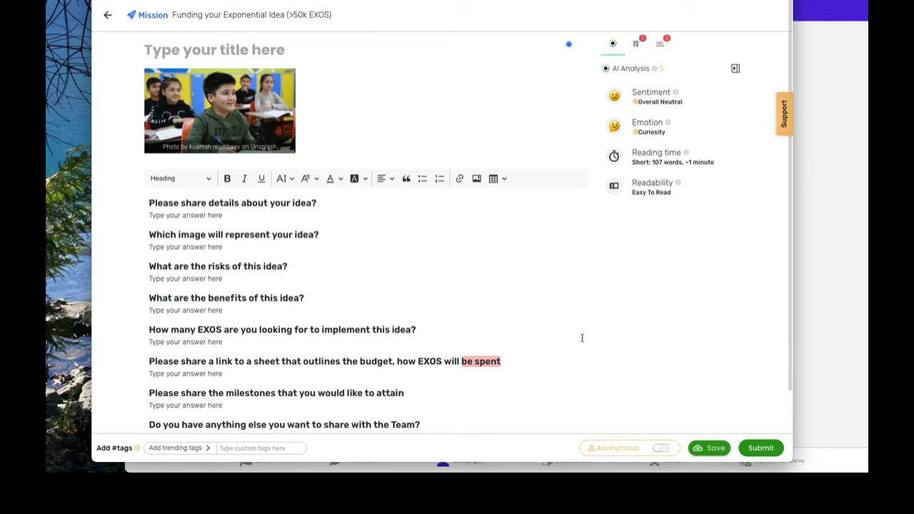
Type the title 'Teaching K-8 How To Live to 120yrs Old' and begin the first answer.
text(Teaching K-8 How To Live to 120yrs O)
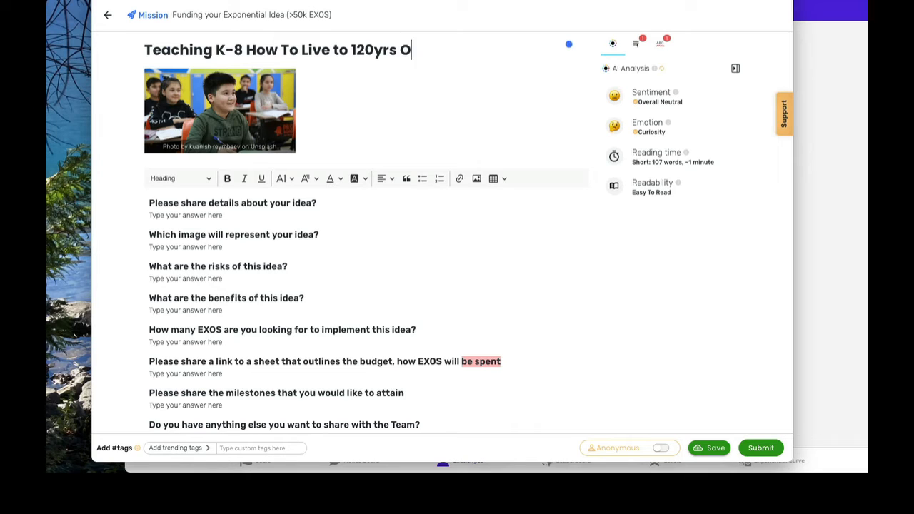
text(ld)
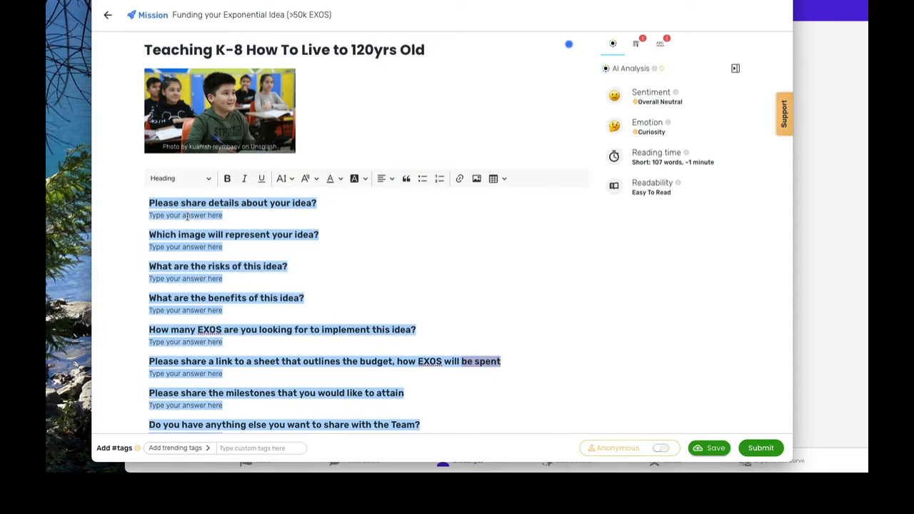
right_click(190, 195)
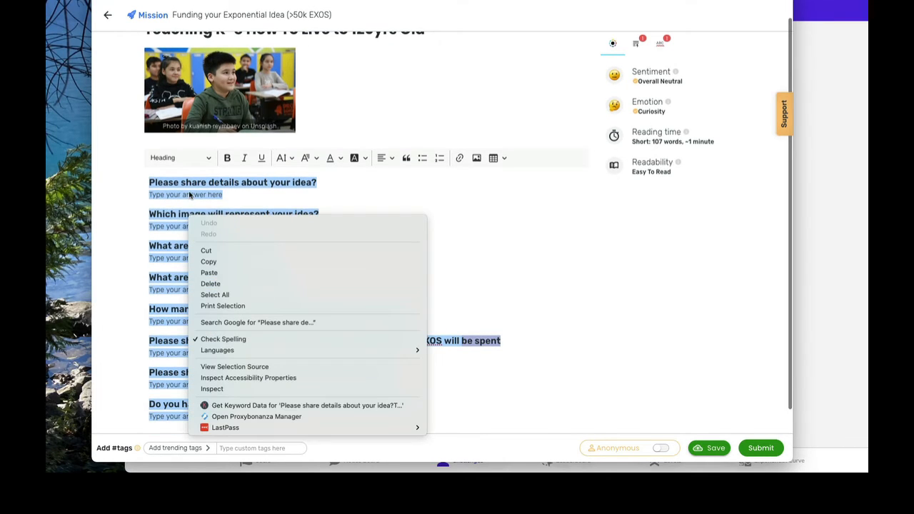
click(251, 194)
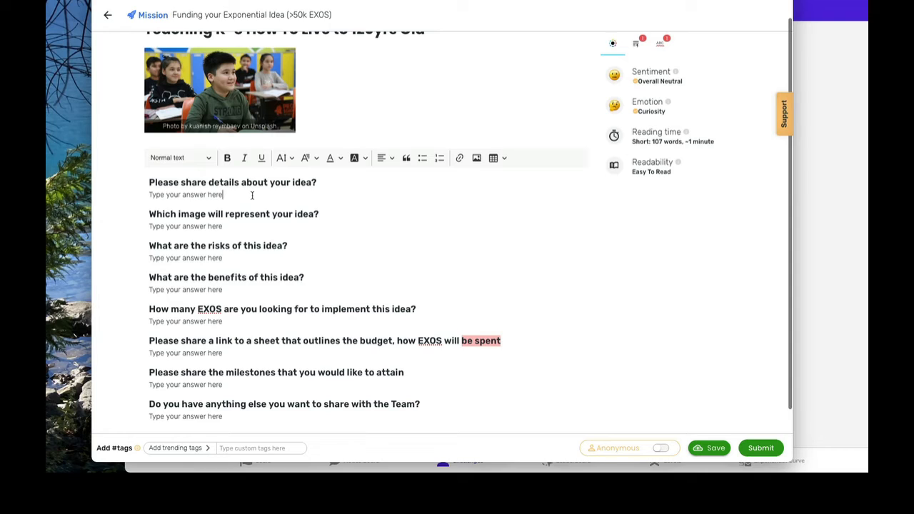
text(ggg)
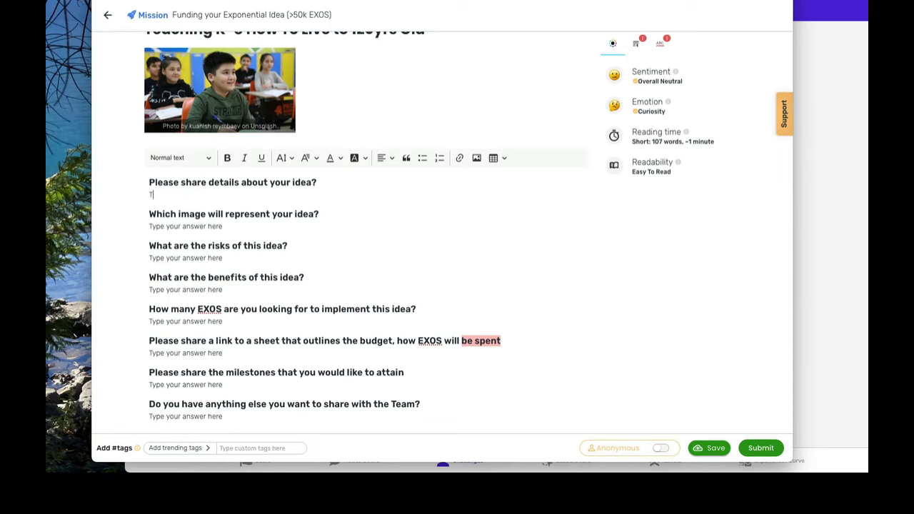
key(Backspace)
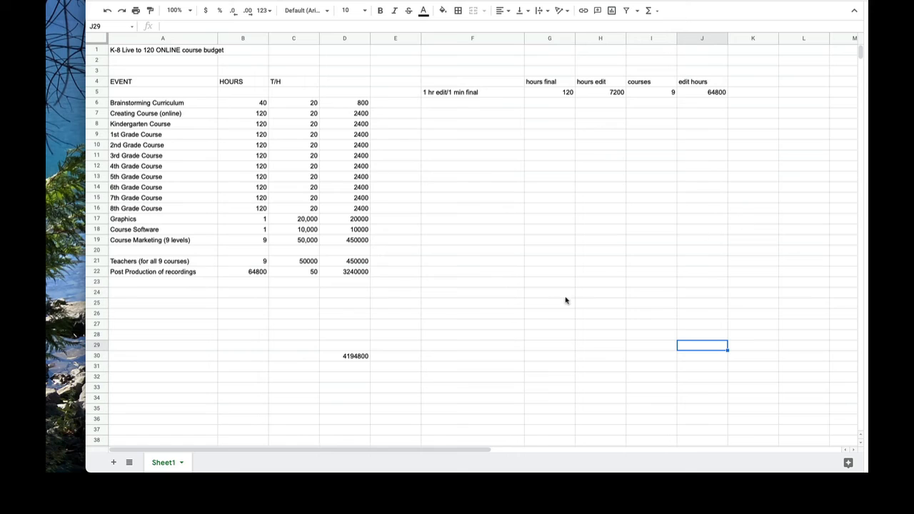
mouse_move(542, 317)
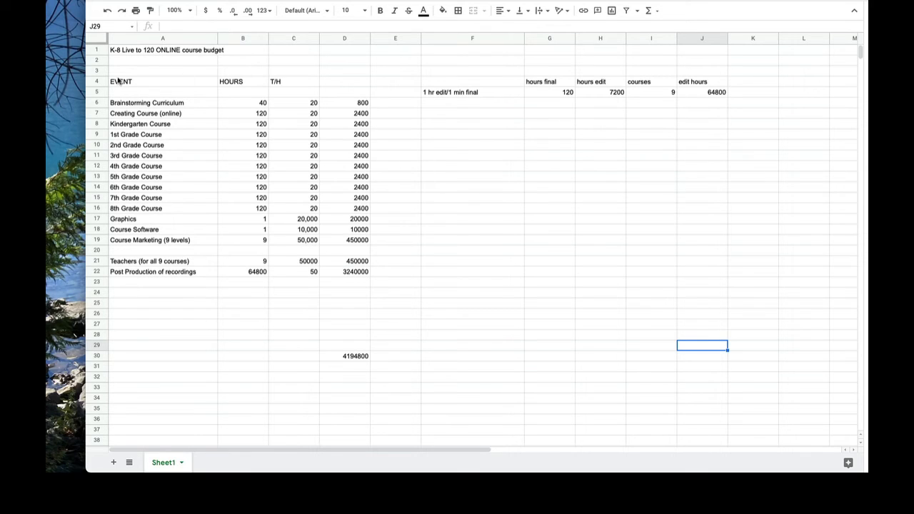
mouse_move(428, 342)
text(k-8 Live to be 120 Course)
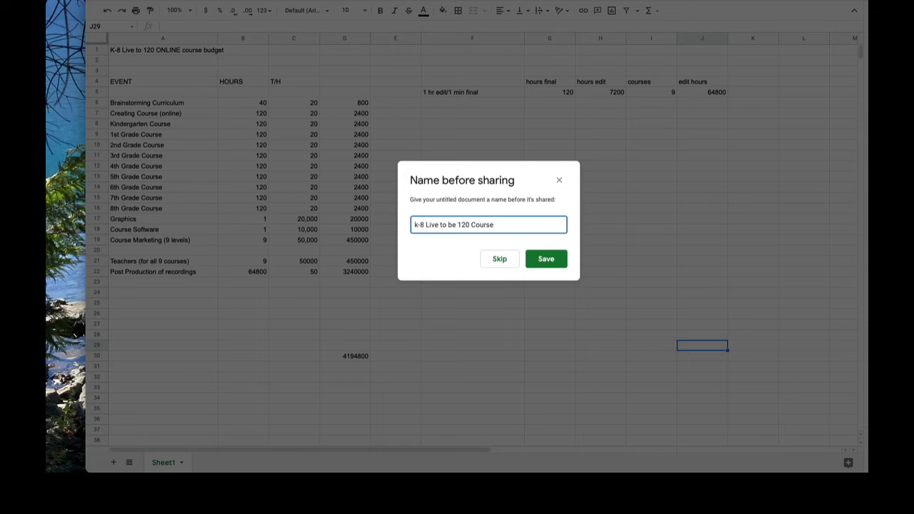
Save the spreadsheet name 'k-8 Live to be 120 Course Budget' before sharing.
text(Budt)
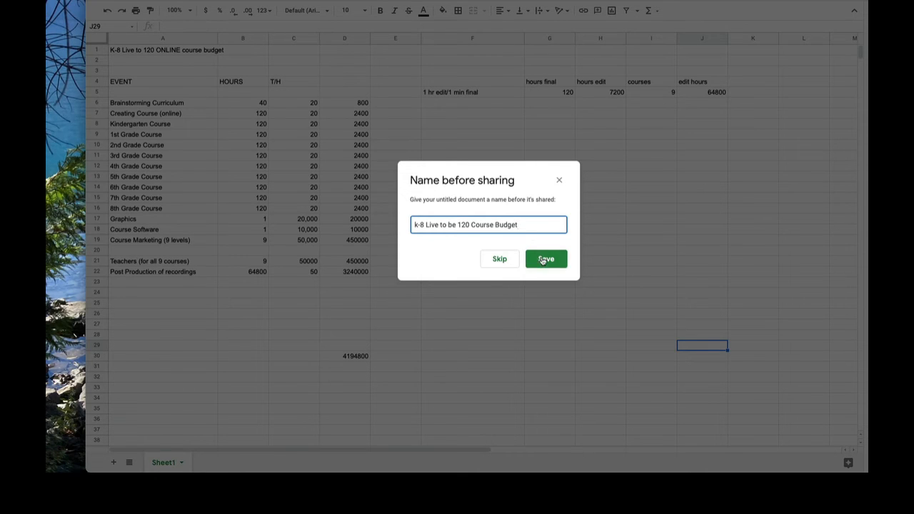
click(545, 258)
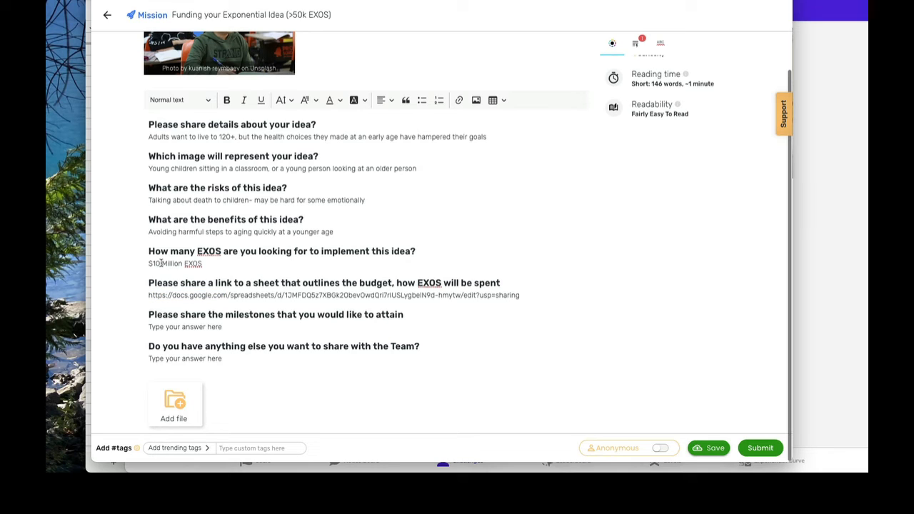
Change the EXOS request to $5 million and retitle it 'On-Demand Education for Living a Long Life'.
double_click(155, 264)
text(5)
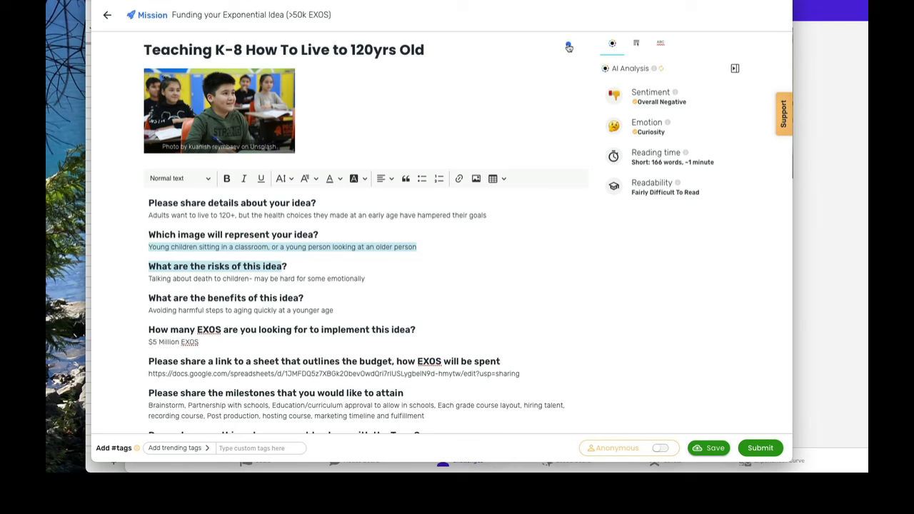
click(565, 46)
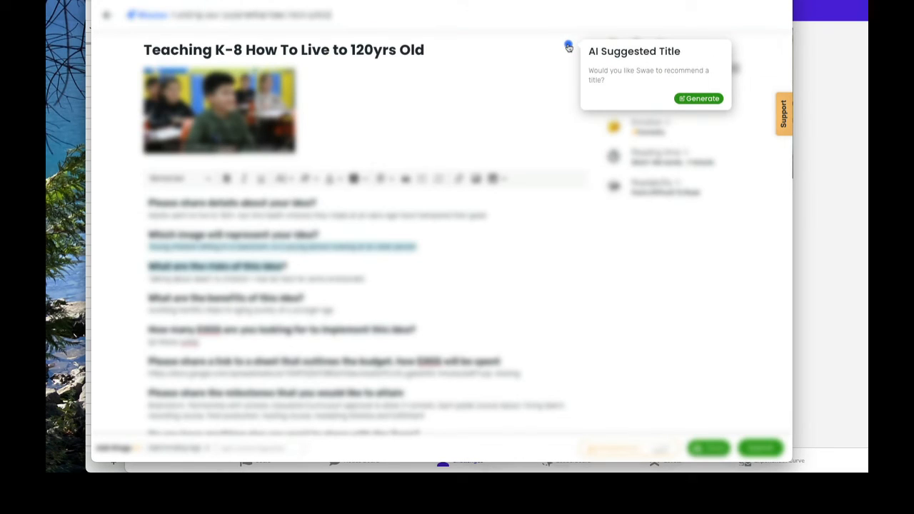
mouse_move(686, 98)
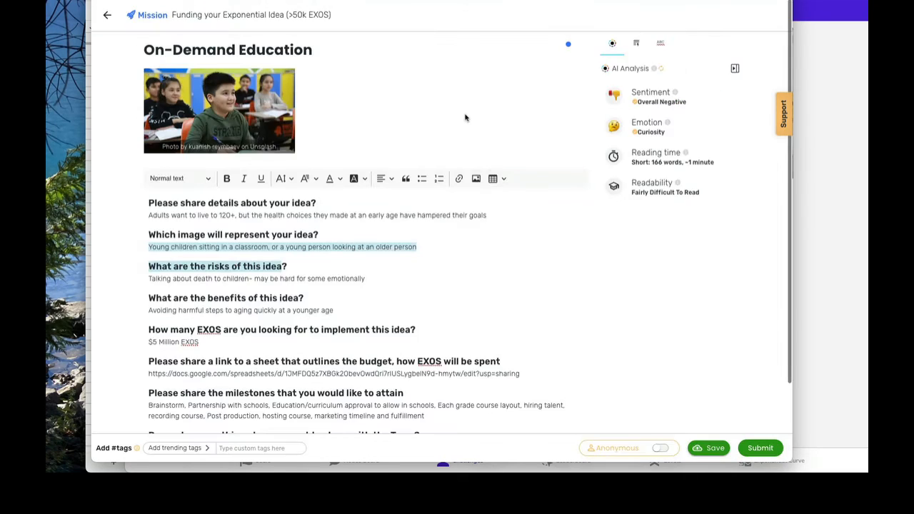
mouse_move(468, 119)
text( for Livi)
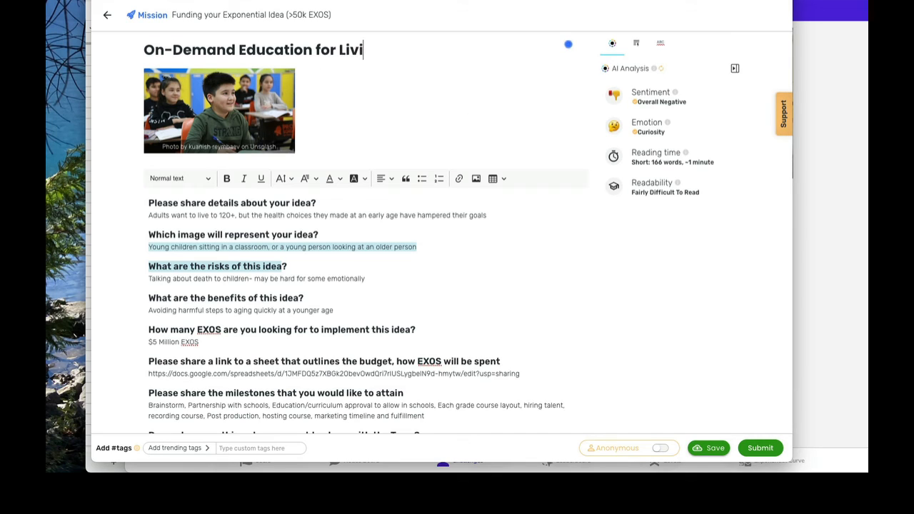
text(ng a Long Life)
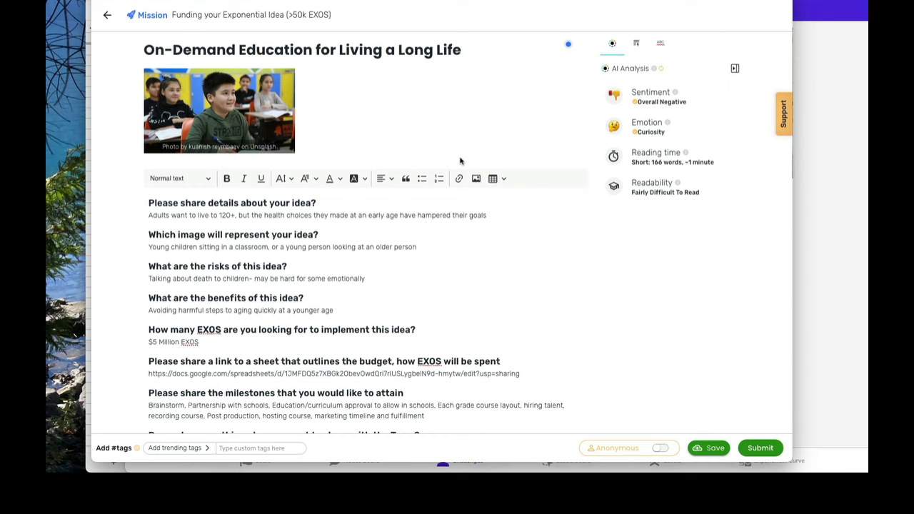
scroll(down, 3)
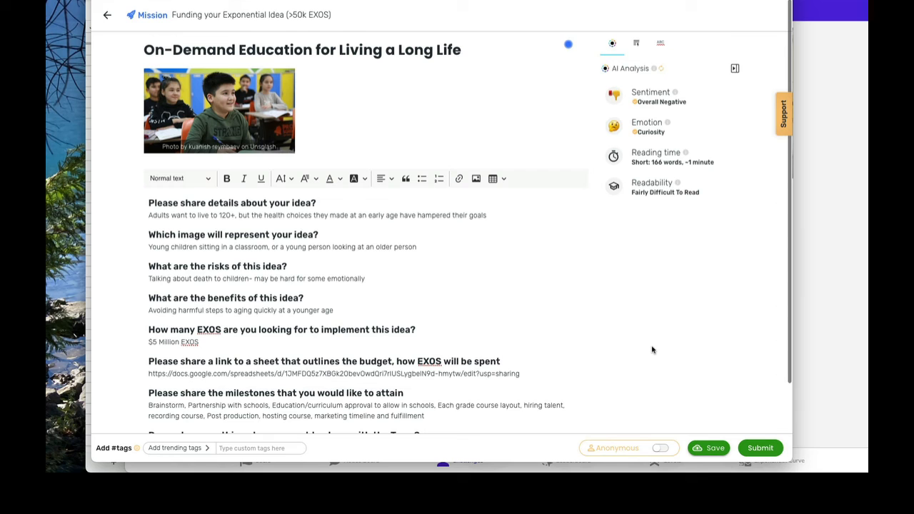
scroll(down, 3)
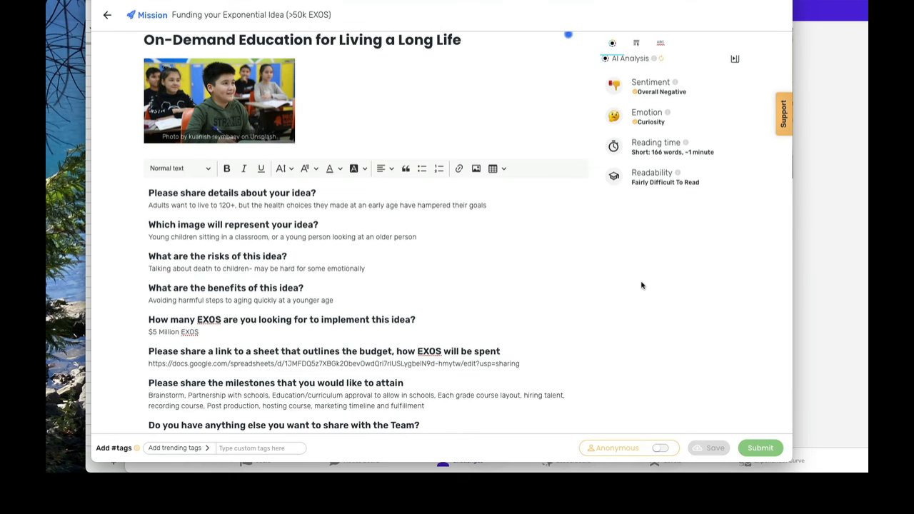
Submit the proposal and find its new post in the OpenExO My Feed.
click(759, 447)
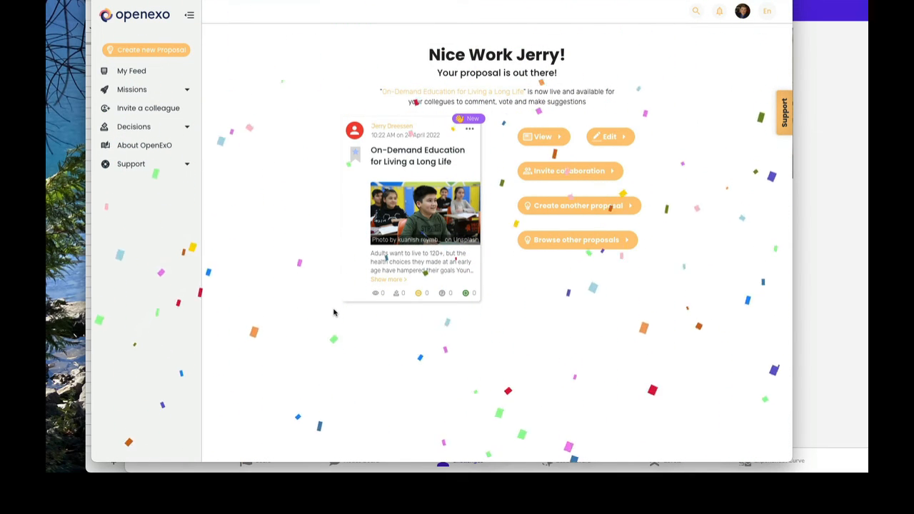
click(131, 70)
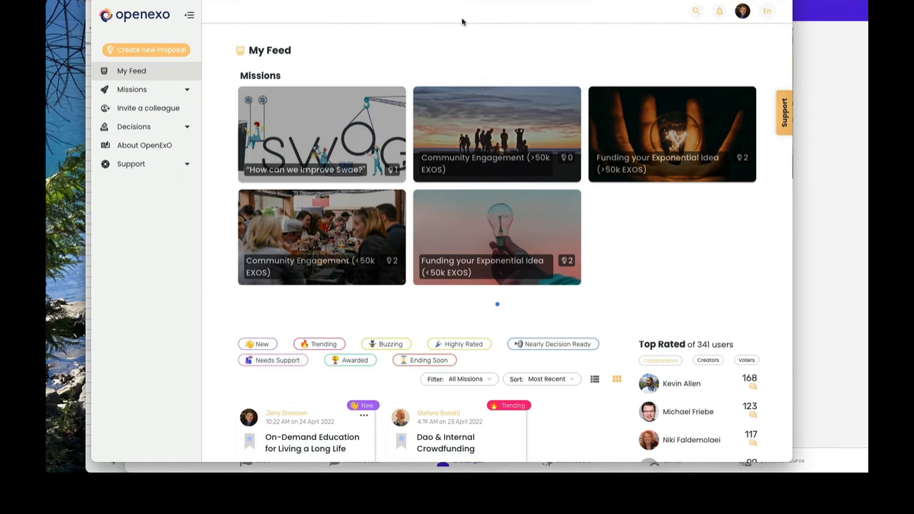
mouse_move(131, 71)
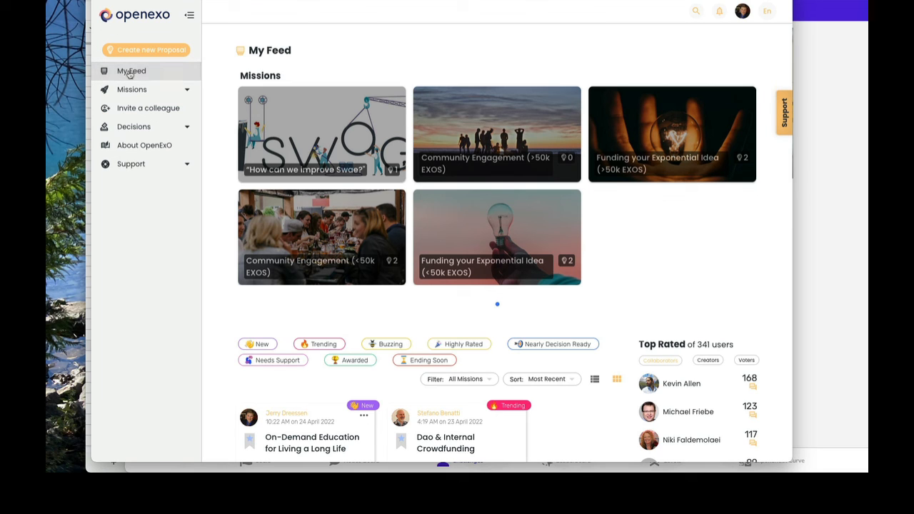
mouse_move(601, 254)
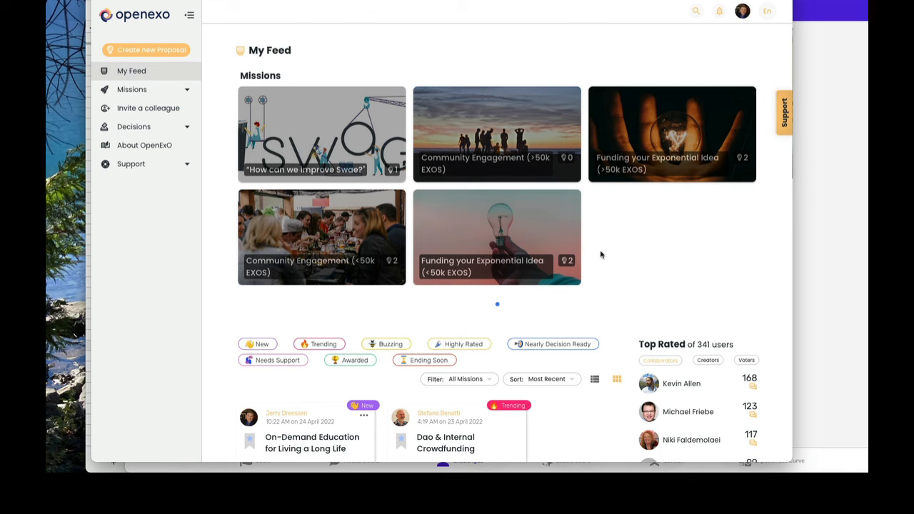
scroll(down, 3)
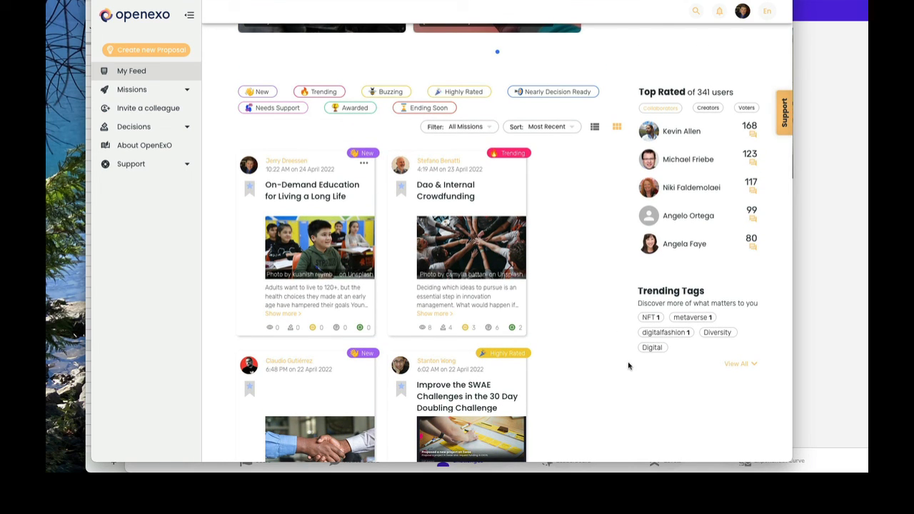
mouse_move(220, 121)
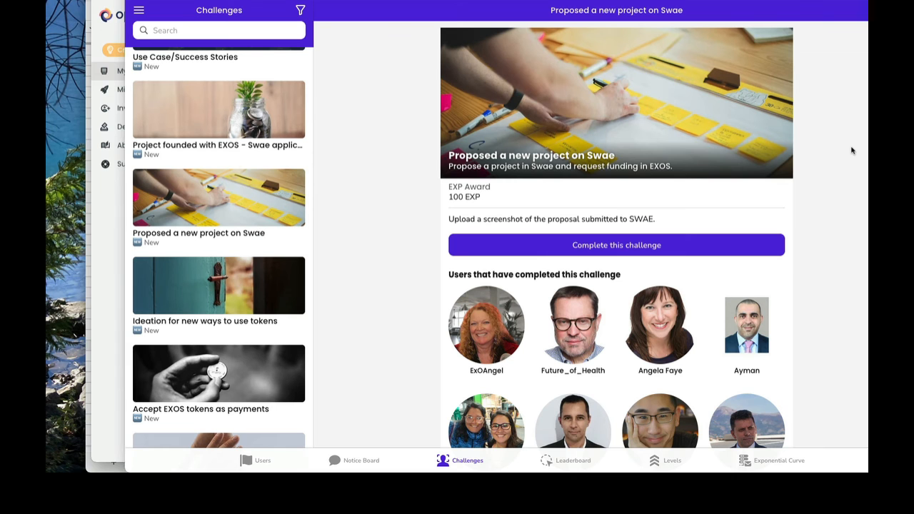
Attach the Swae proposal screenshot to the 'Proposed a new project on Swae' challenge and submit it.
click(616, 245)
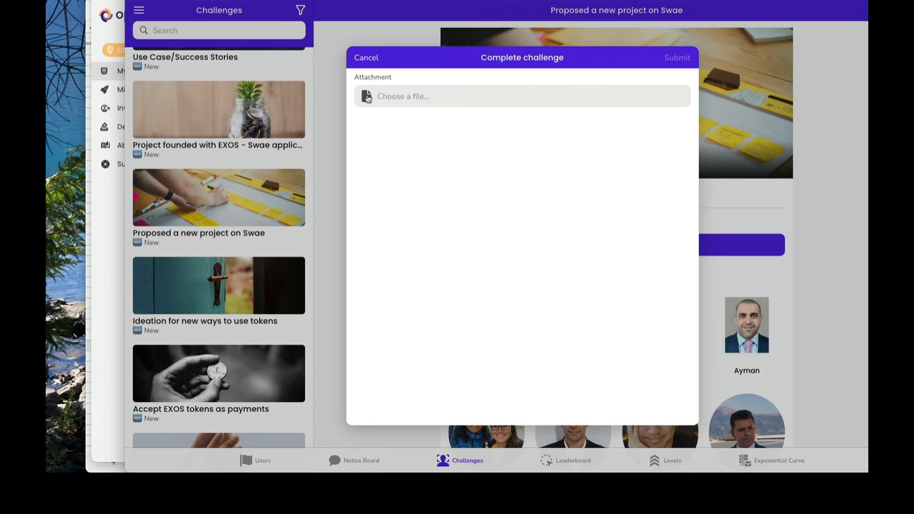
click(403, 96)
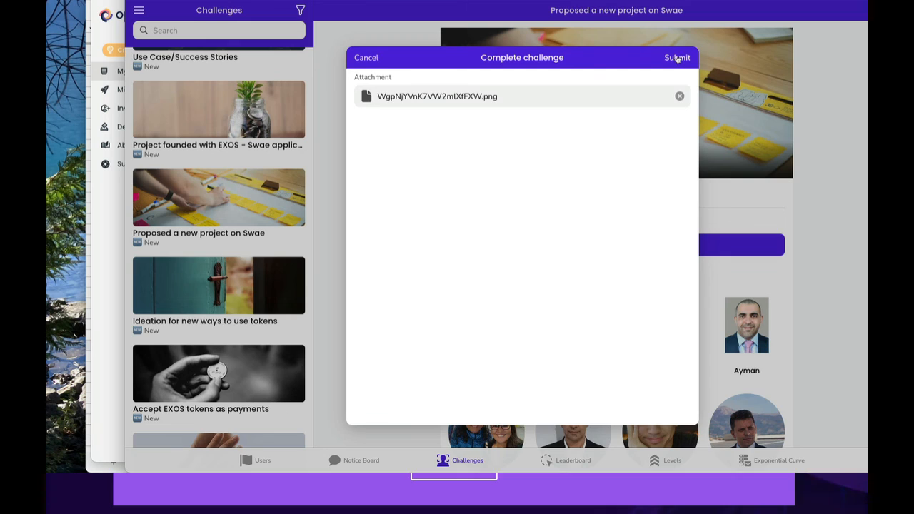
click(677, 57)
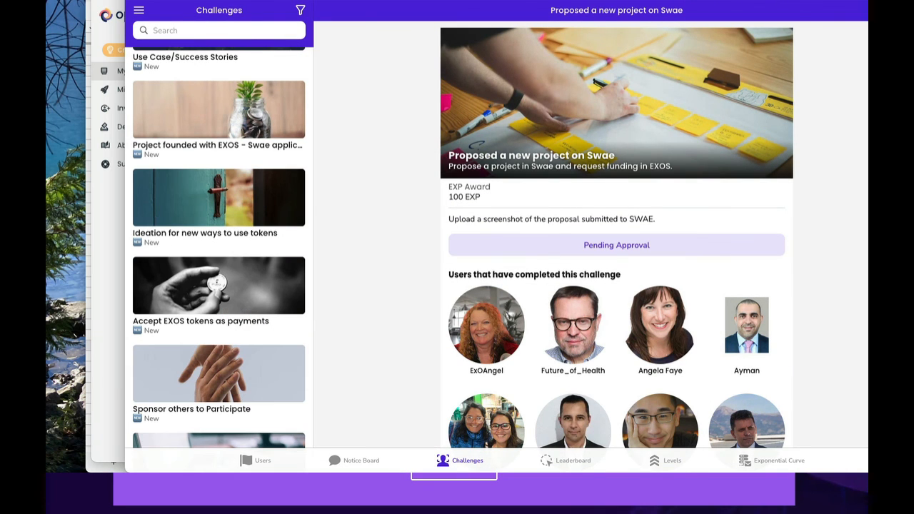